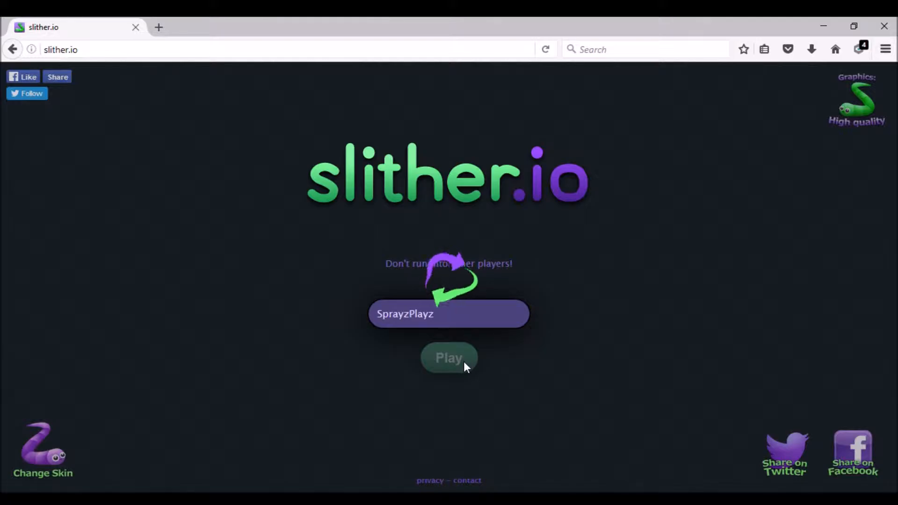
- Start a round with Play and steer the snake to eat pellets until it dies
left_click(448, 357)
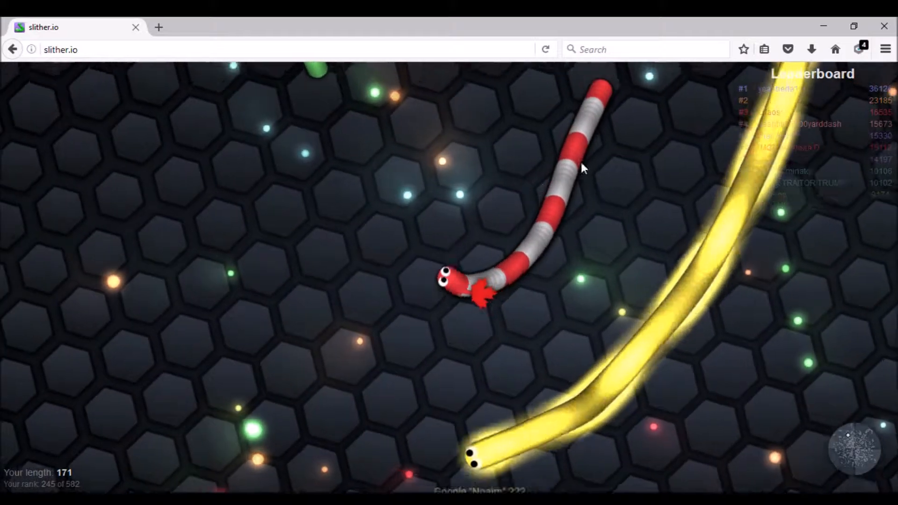
mouse_move(805, 380)
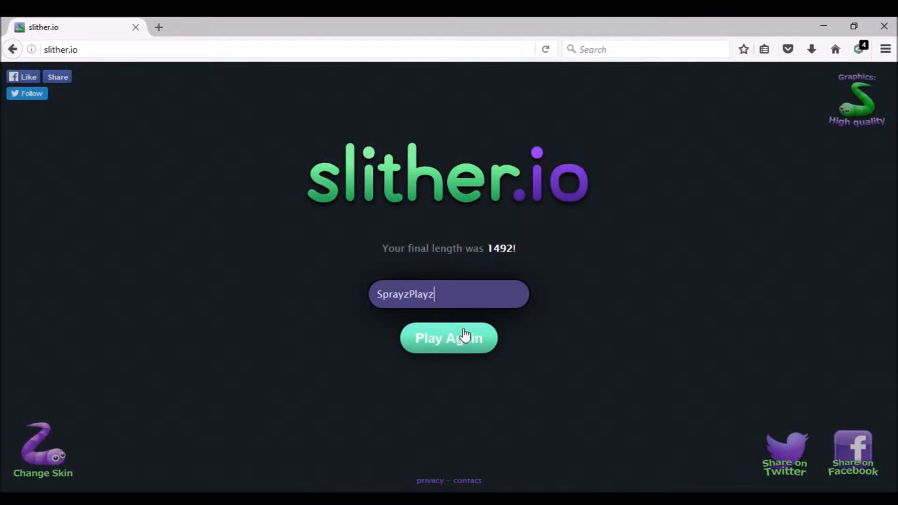
mouse_move(406, 203)
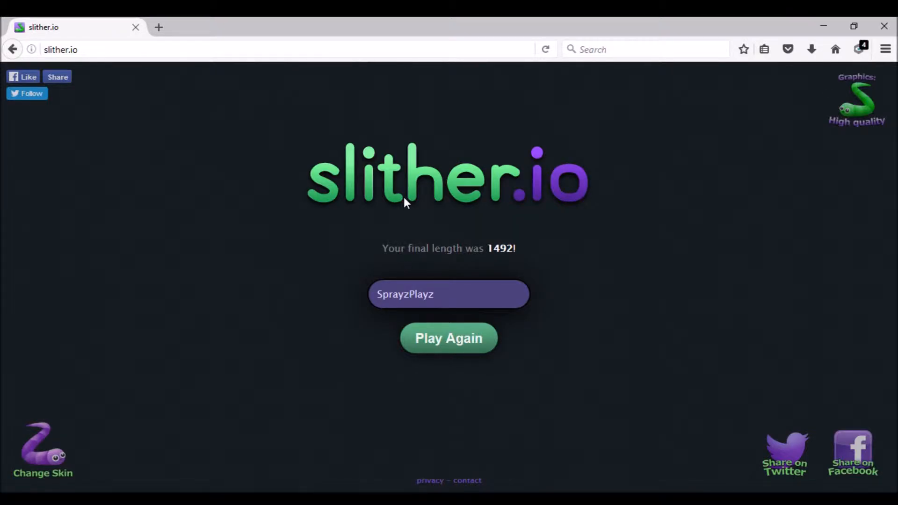
left_click(448, 337)
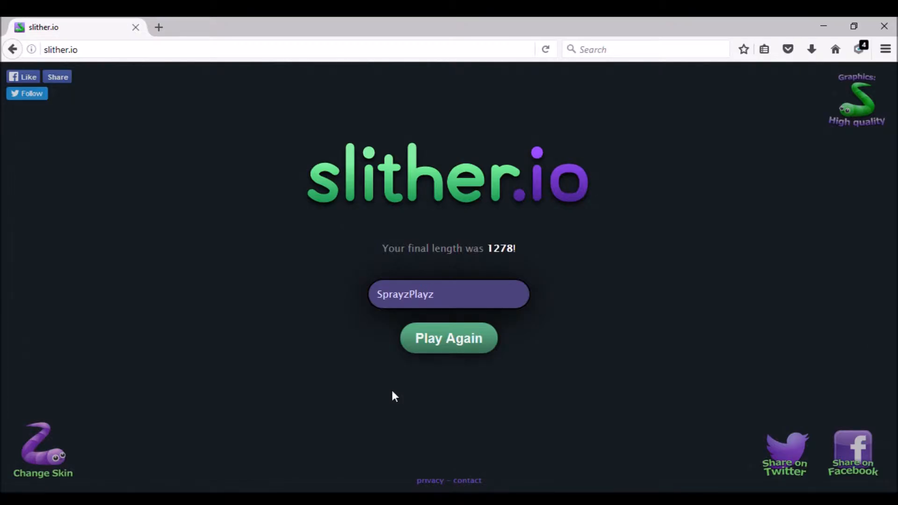
left_click(448, 294)
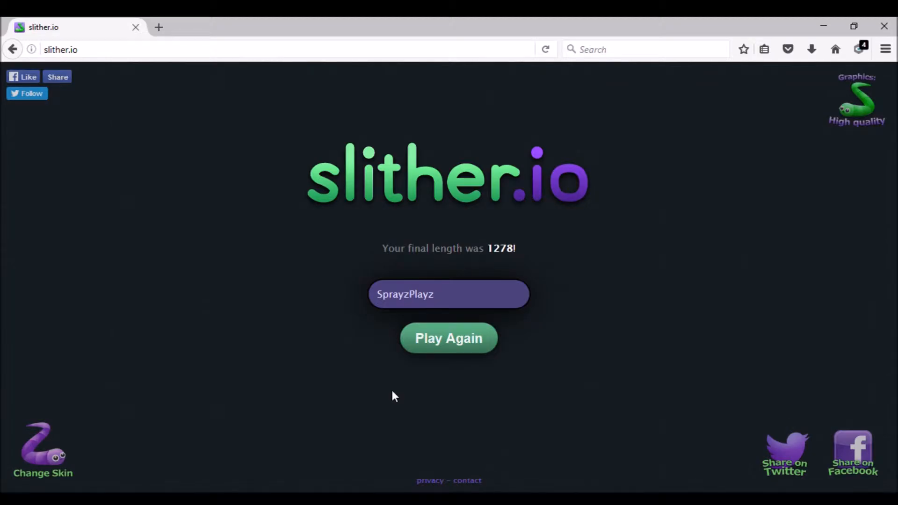
left_click(448, 293)
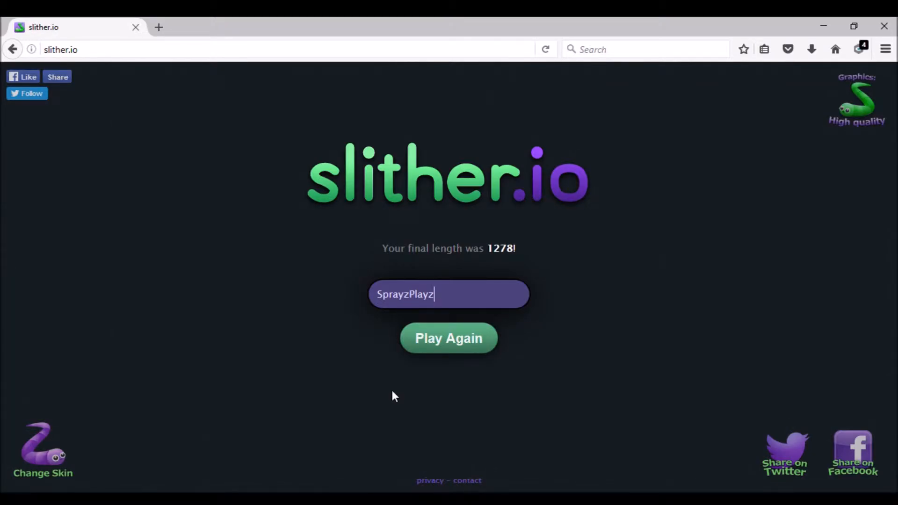